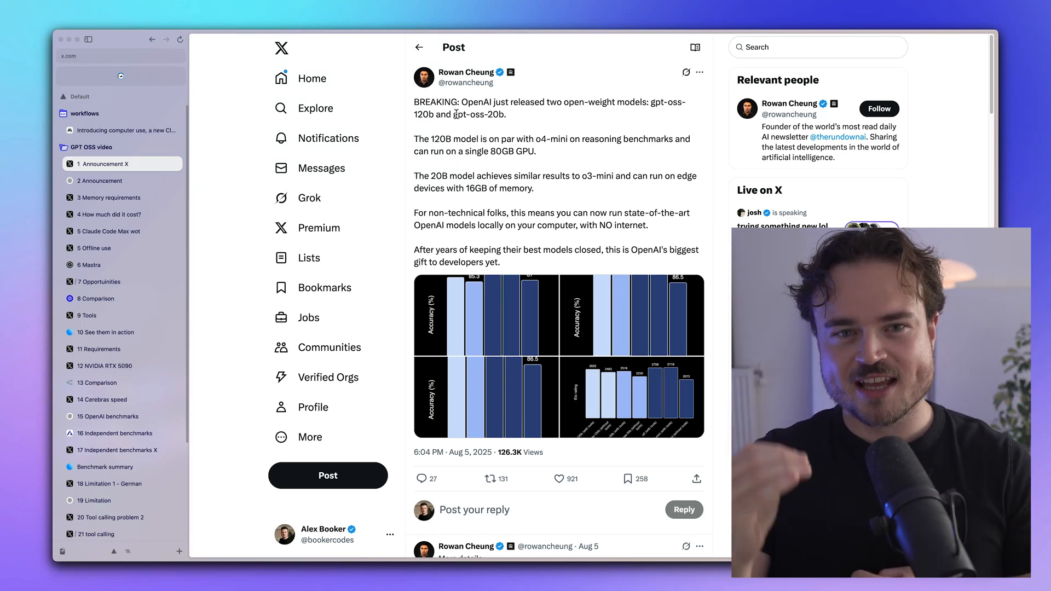
Step: Highlight the model name and consumer-deployment sentence, then open the 16GB memory requirements post
{"action": "double_click", "coordinate": [480, 114]}
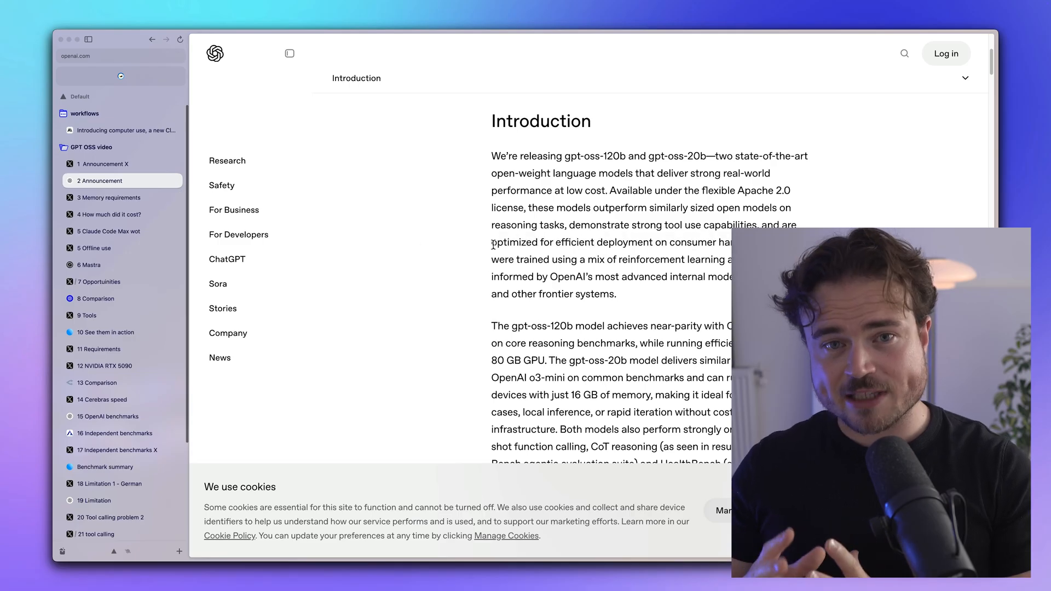
{"action": "left_click_drag", "start_coordinate": [492, 242], "coordinate": [604, 242]}
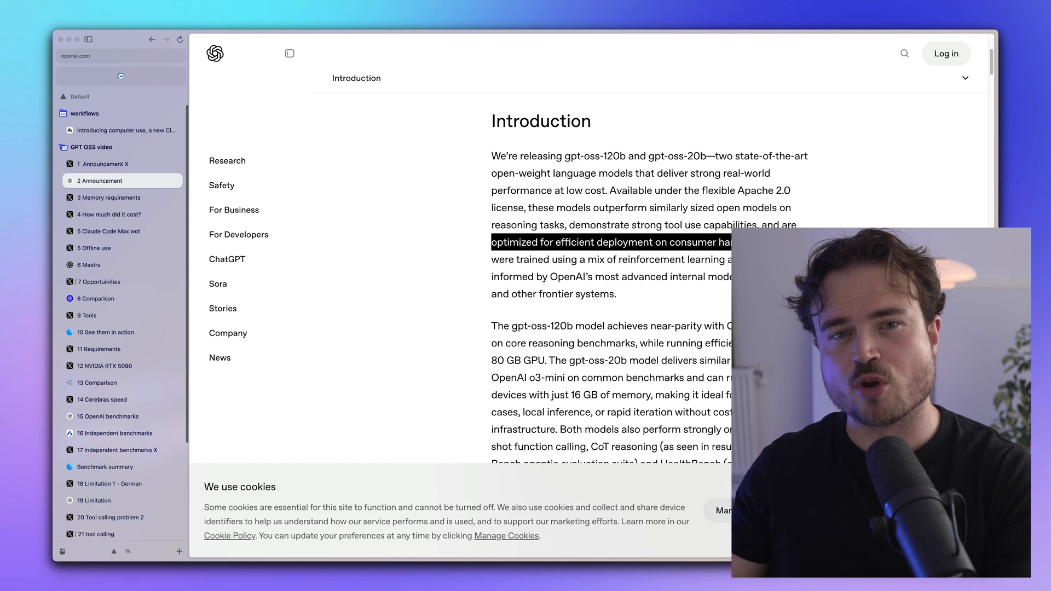
{"action": "left_click", "coordinate": [110, 197]}
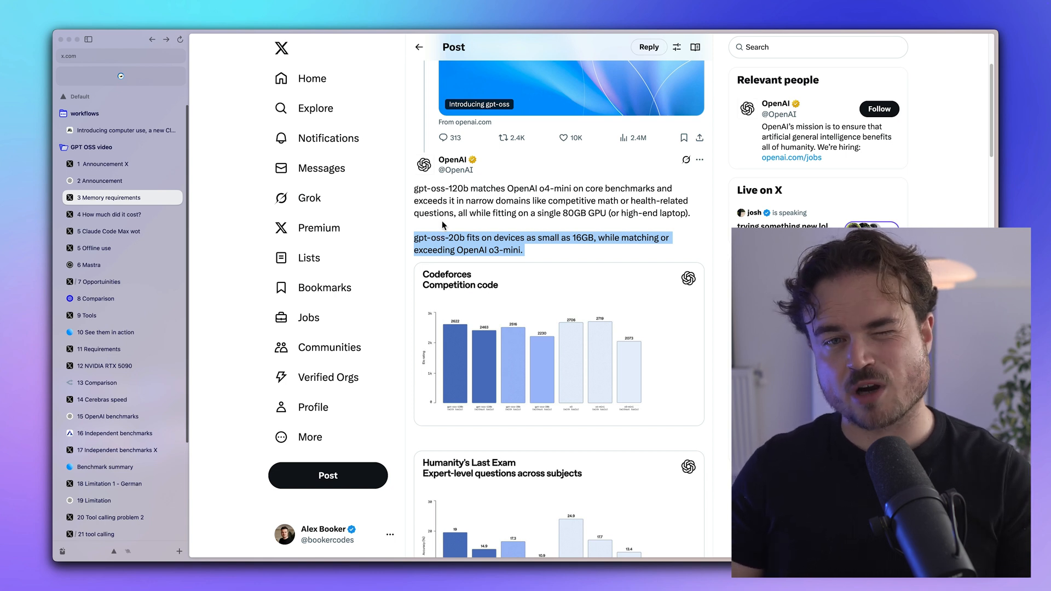
Step: Open the posts on training cost, gpt-oss-120b coding and offline use, then Mastra's site
{"action": "left_click", "coordinate": [107, 214]}
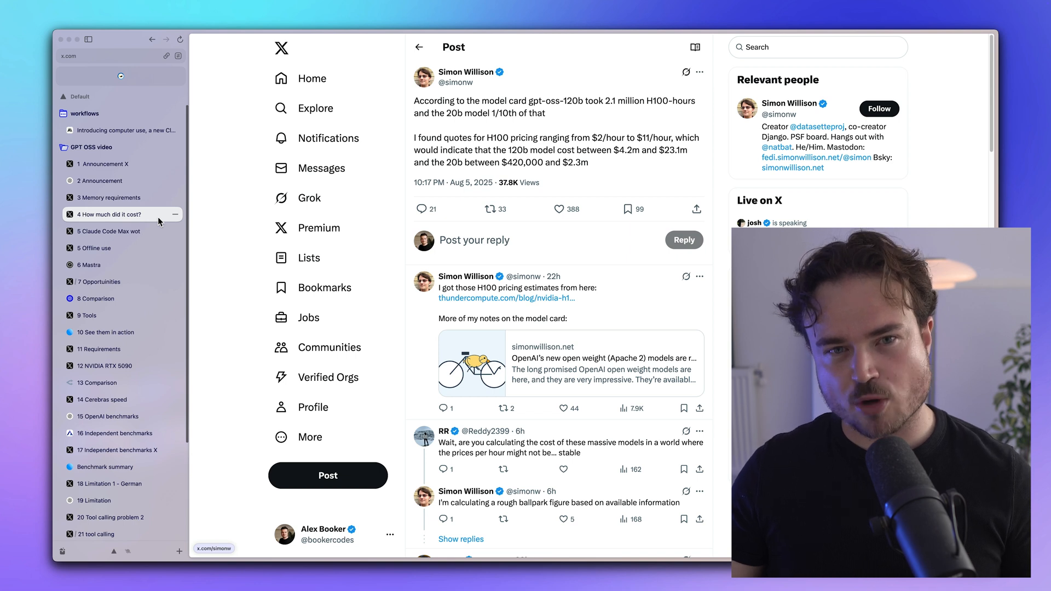
{"action": "left_click", "coordinate": [108, 231]}
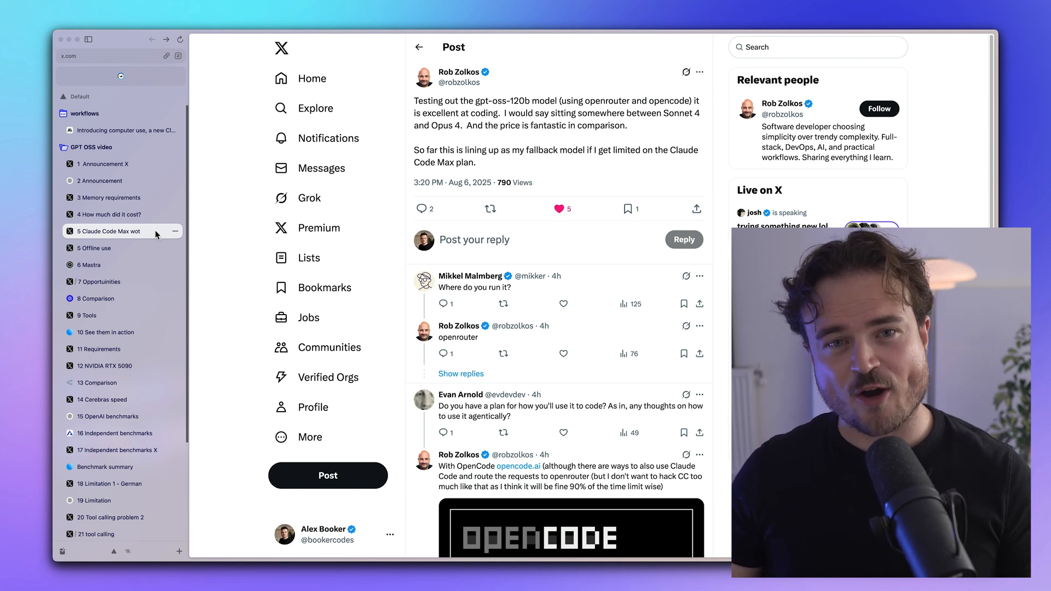
{"action": "left_click", "coordinate": [104, 248]}
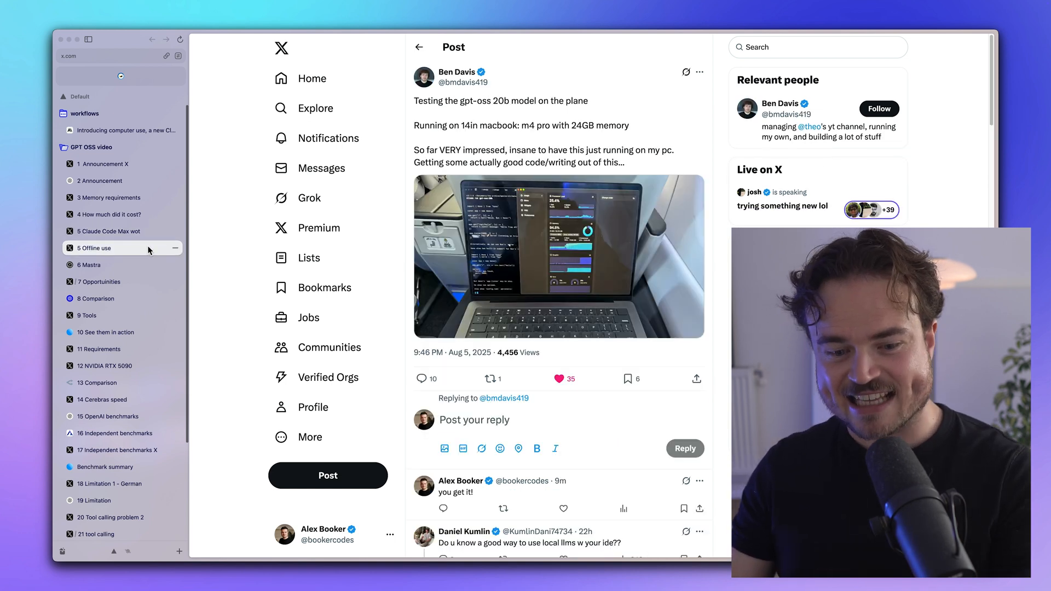
{"action": "left_click", "coordinate": [89, 264]}
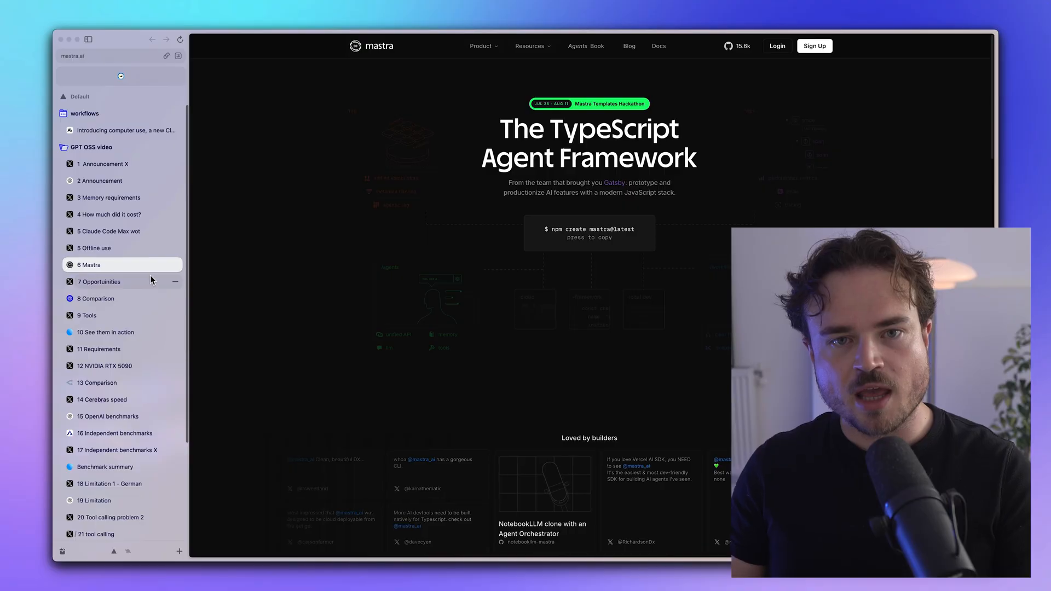
Step: Open the one-page image summarising gpt-oss business opportunities
{"action": "left_click", "coordinate": [98, 281]}
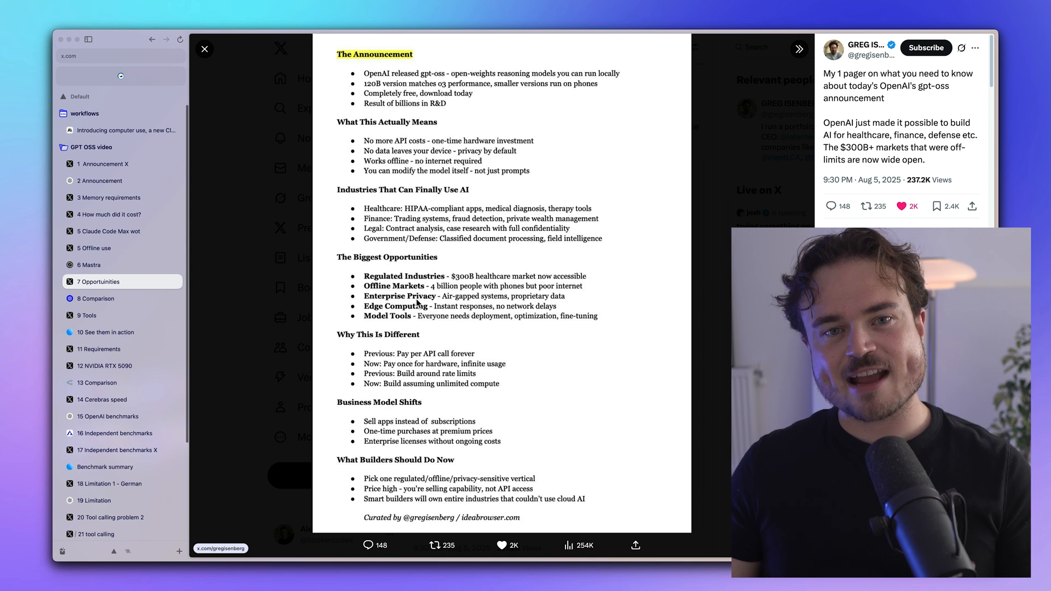
{"action": "mouse_move", "coordinate": [221, 549]}
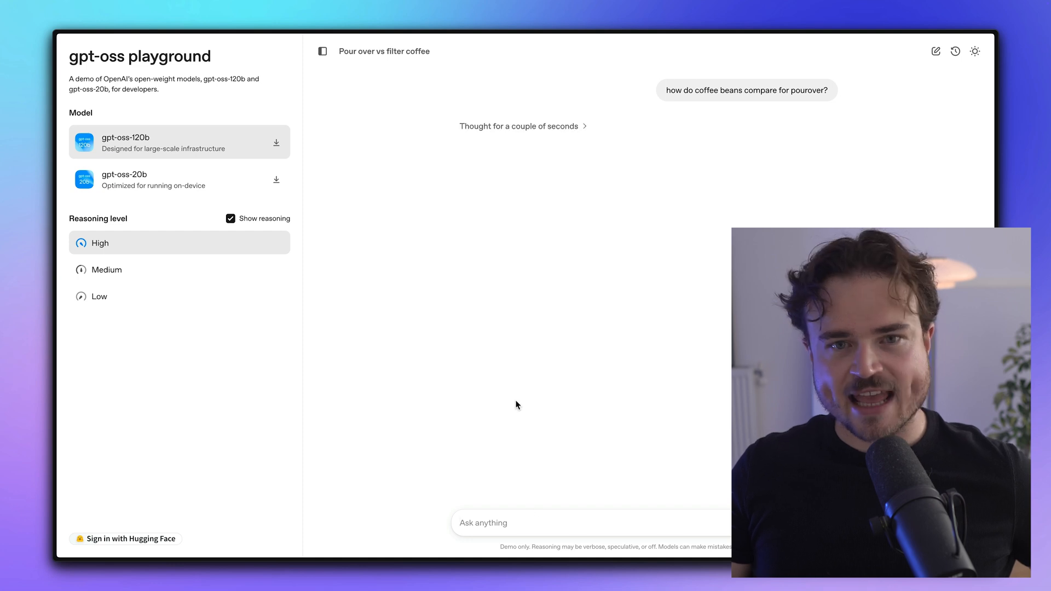
Step: Click inside the gpt-oss playground coffee chat window
{"action": "left_click", "coordinate": [519, 126]}
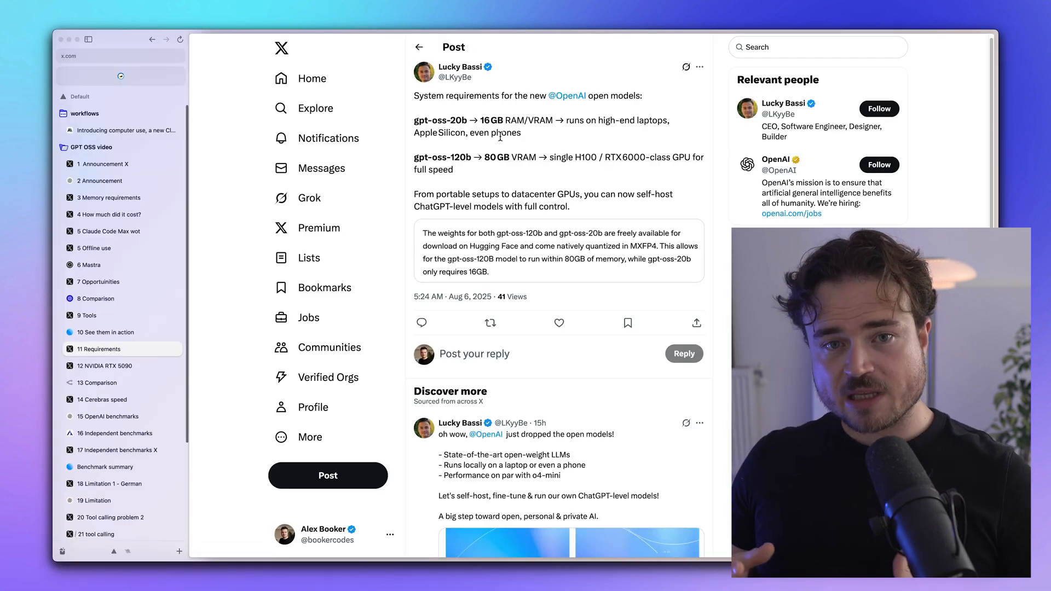
Step: Select page text, open the gpt-oss-20b RTX 5090 speed post, then OpenRouter's o4 Mini page
{"action": "left_click_drag", "start_coordinate": [414, 119], "coordinate": [528, 132]}
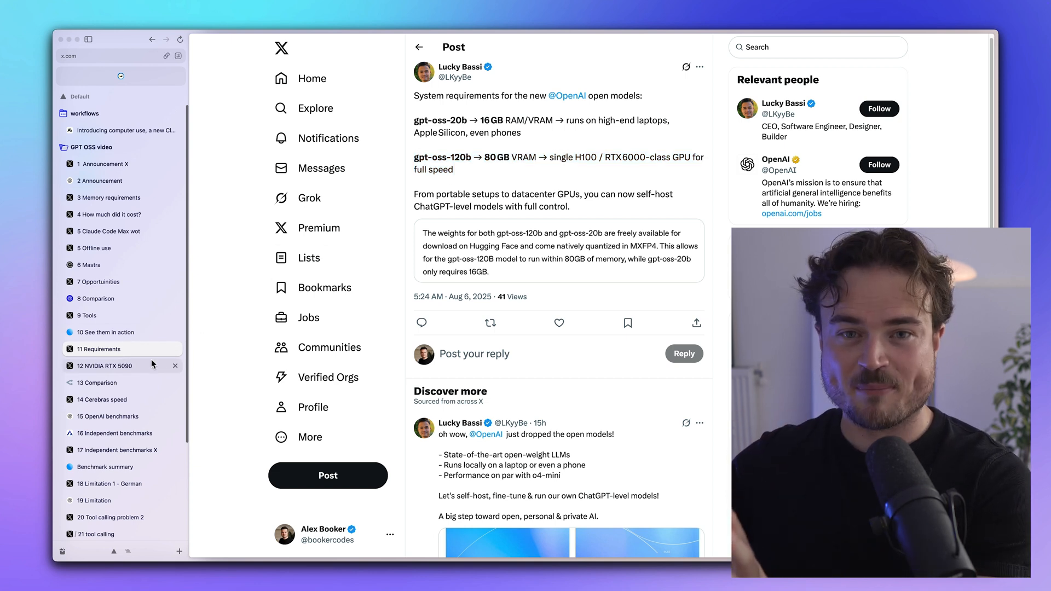
{"action": "left_click", "coordinate": [107, 365]}
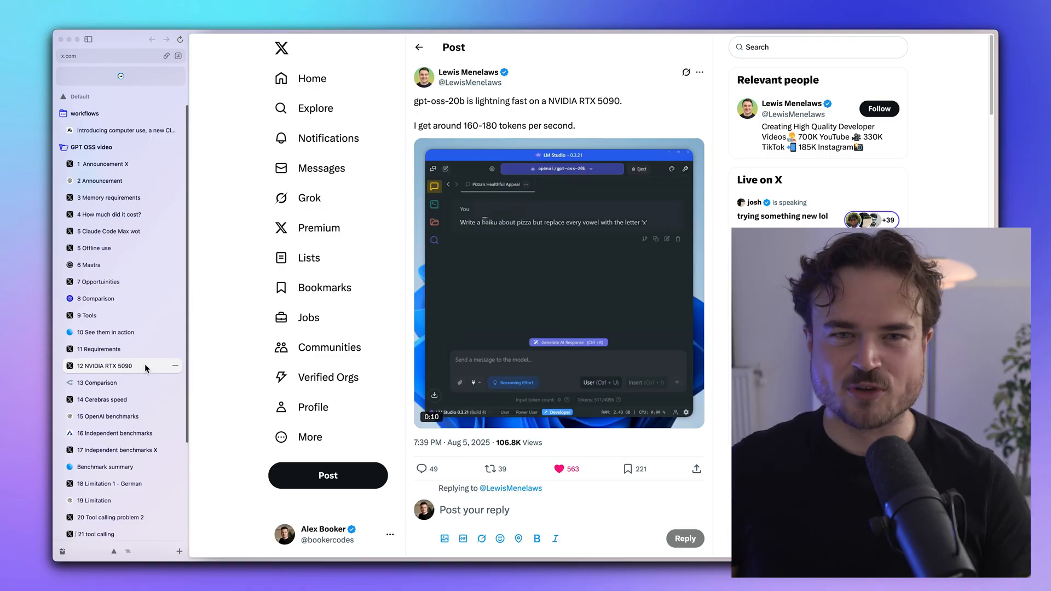
{"action": "left_click", "coordinate": [98, 382]}
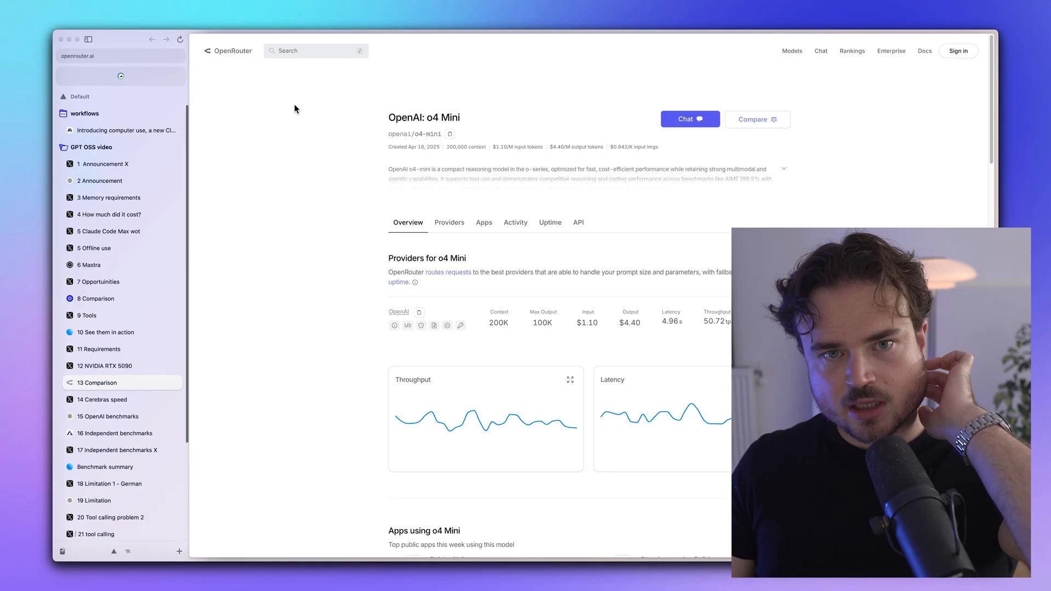
Step: Search '120vb' on OpenRouter, open GPT OSS 120B beside o4 Mini, and scroll the comparison
{"action": "type", "text": "120vb"}
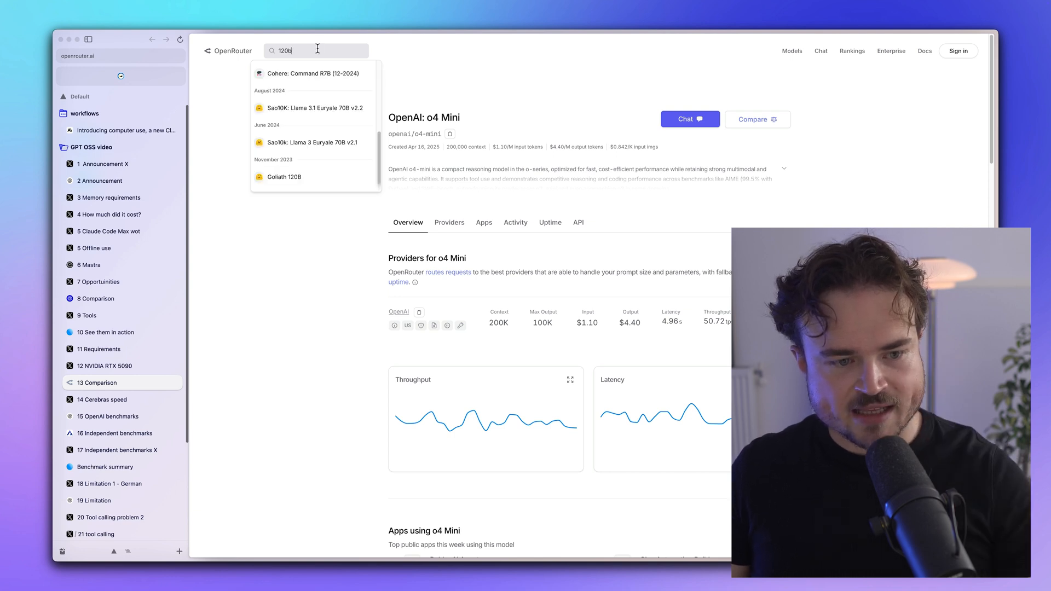
{"action": "right_click", "coordinate": [302, 86]}
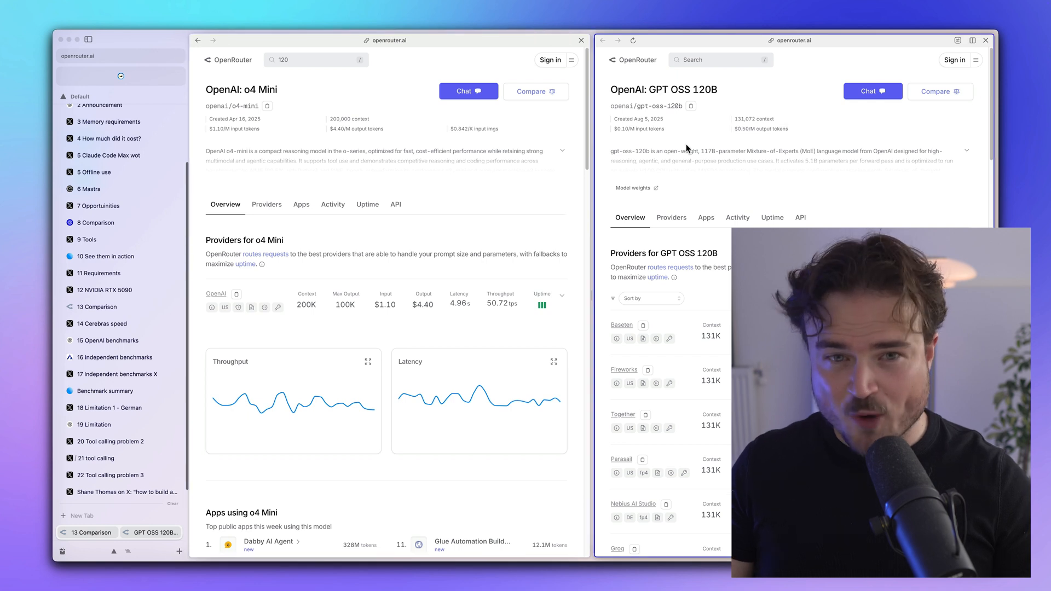
{"action": "scroll", "scroll_direction": "down", "scroll_amount": 3}
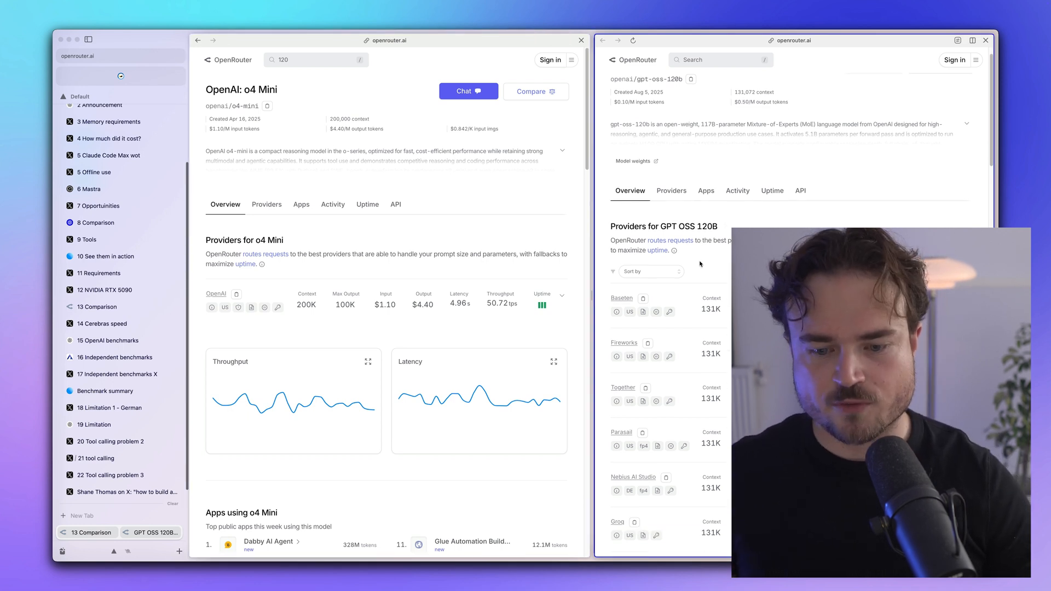
{"action": "scroll", "scroll_direction": "down", "scroll_amount": 3}
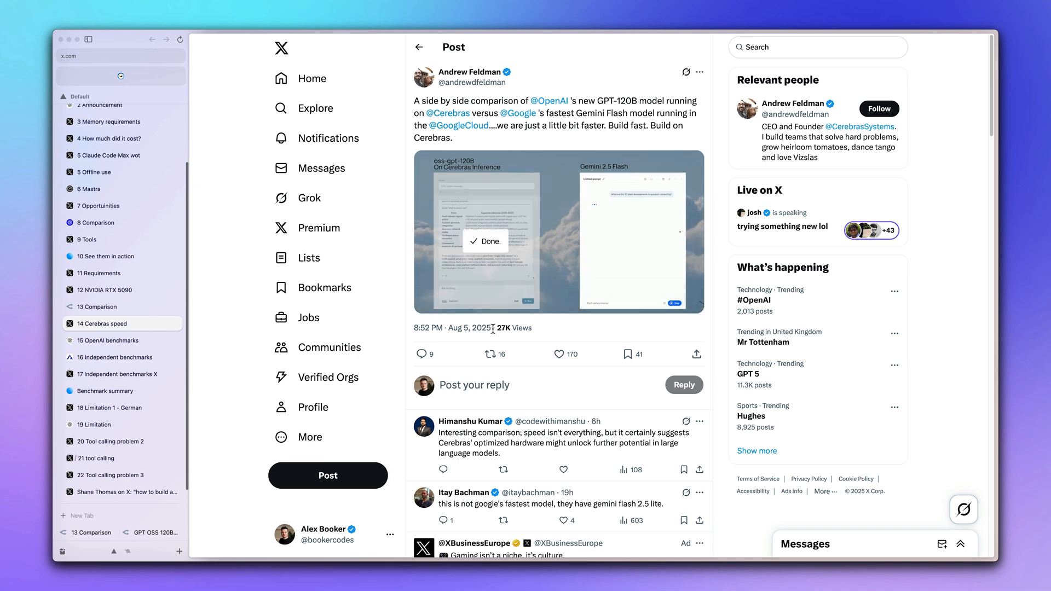
Step: Open OpenAI's gpt-oss benchmarks, scroll to the Codeforces chart, then Artificial Analysis
{"action": "left_click", "coordinate": [108, 340]}
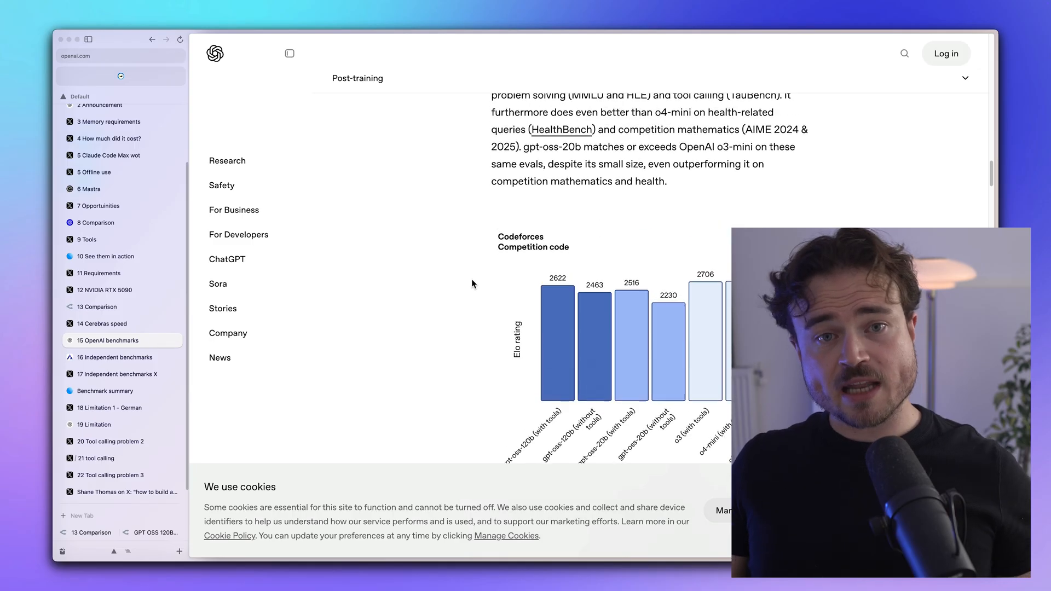
{"action": "scroll", "scroll_direction": "up", "scroll_amount": 3}
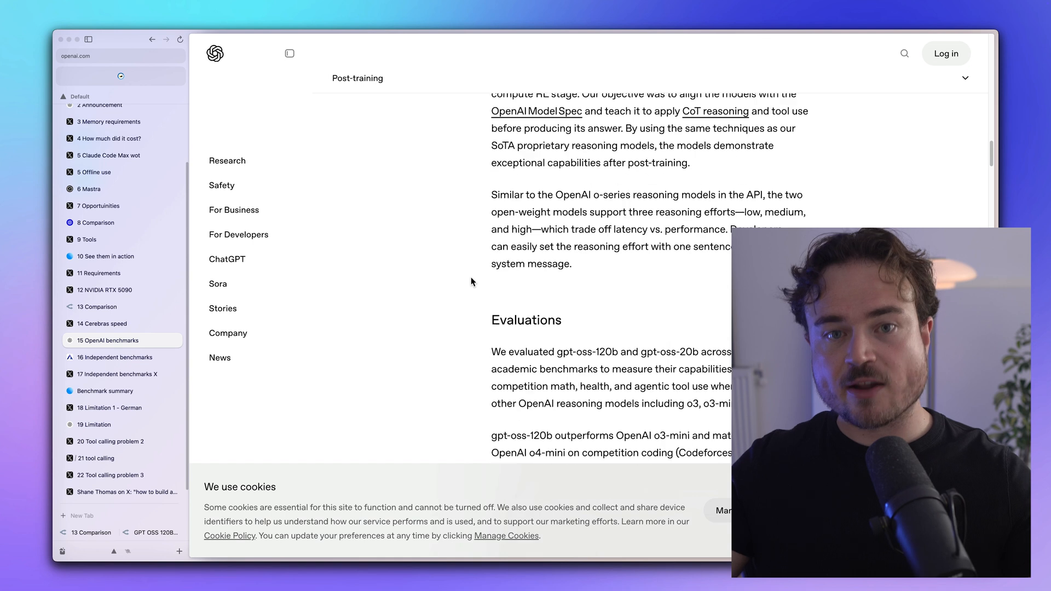
{"action": "scroll", "scroll_direction": "down", "scroll_amount": 3}
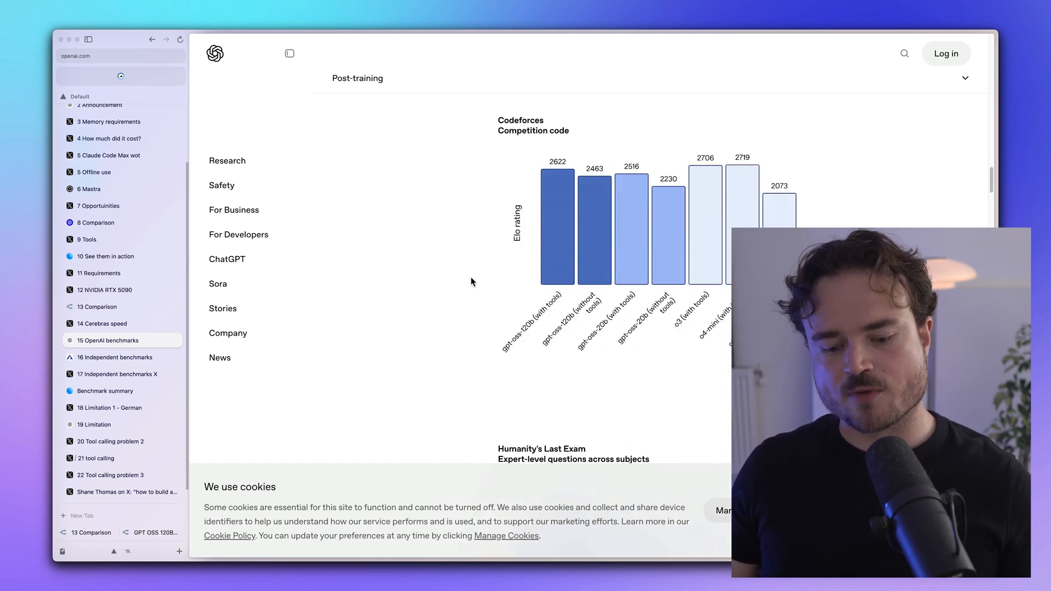
{"action": "left_click", "coordinate": [114, 358]}
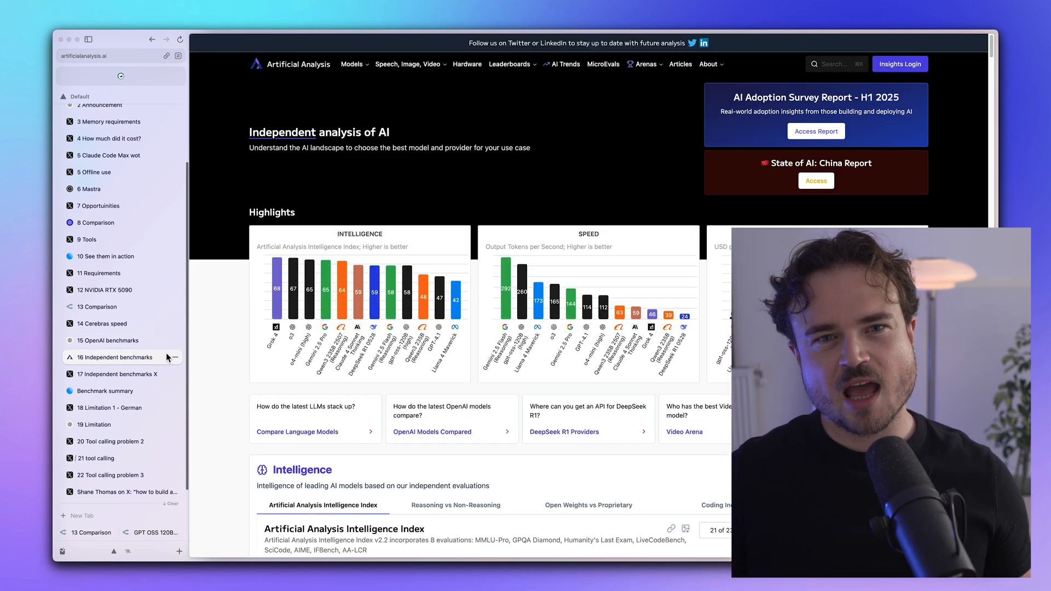
Step: Scroll through Artificial Analysis' Intelligence Index rankings and evaluation charts
{"action": "scroll", "scroll_direction": "down", "scroll_amount": 3}
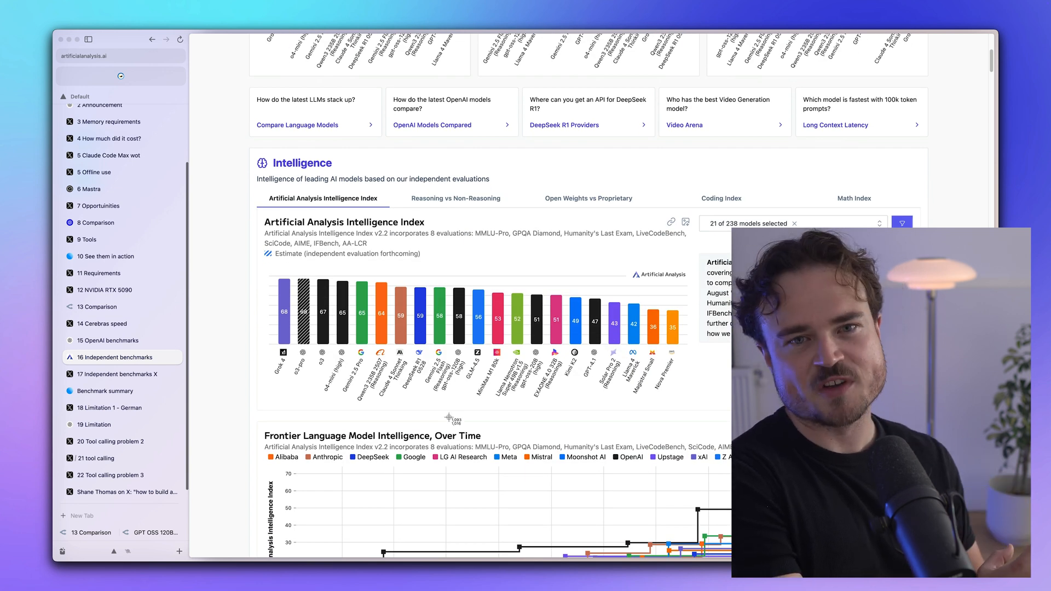
{"action": "mouse_move", "coordinate": [444, 272]}
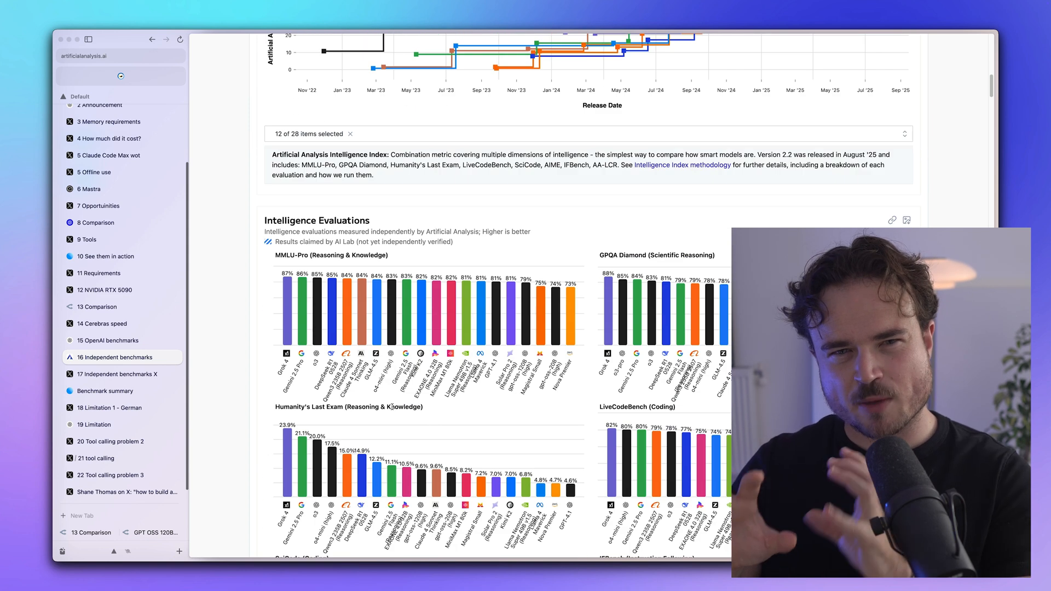
{"action": "scroll", "scroll_direction": "down", "scroll_amount": 3}
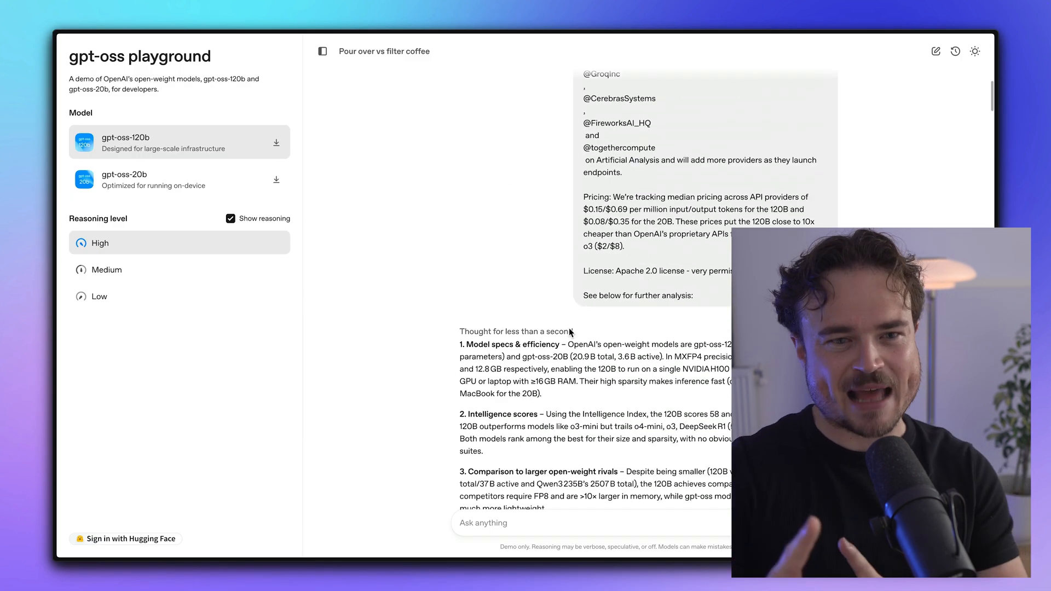
{"action": "scroll", "scroll_direction": "down", "scroll_amount": 3}
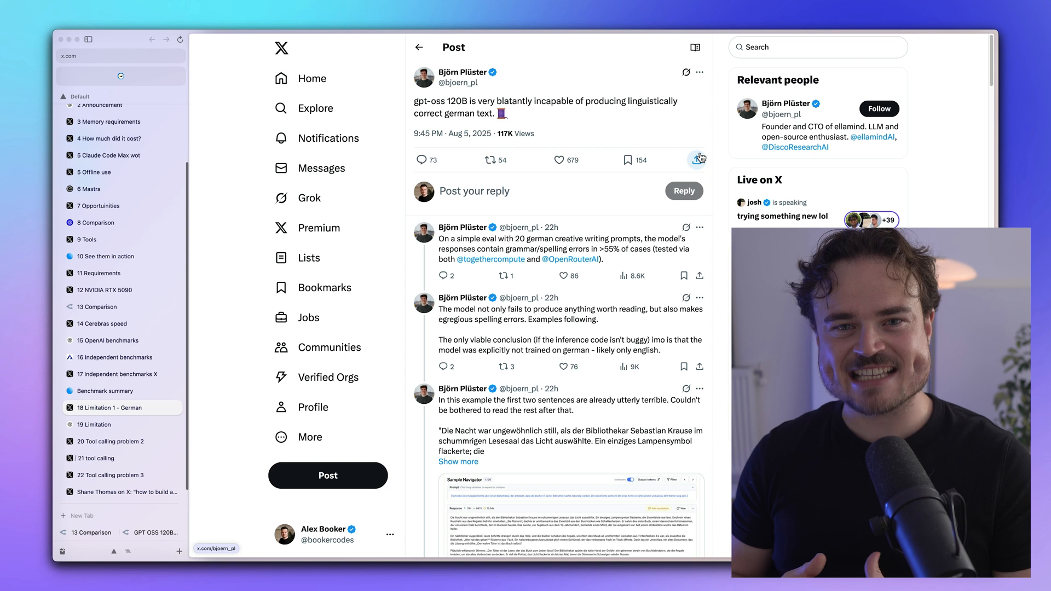
{"action": "scroll", "scroll_direction": "down", "scroll_amount": 3}
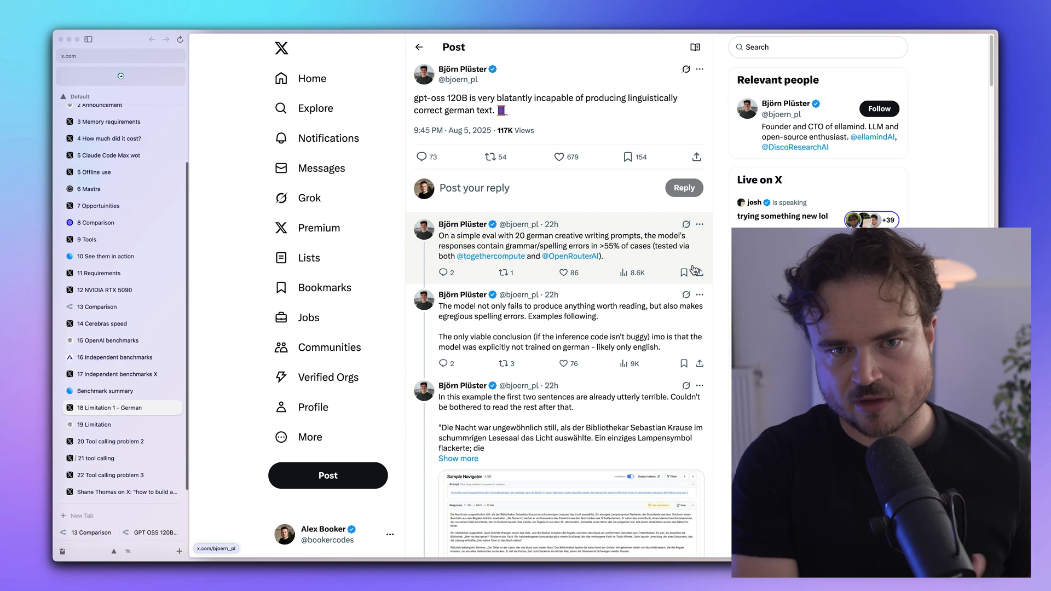
{"action": "left_click", "coordinate": [95, 425]}
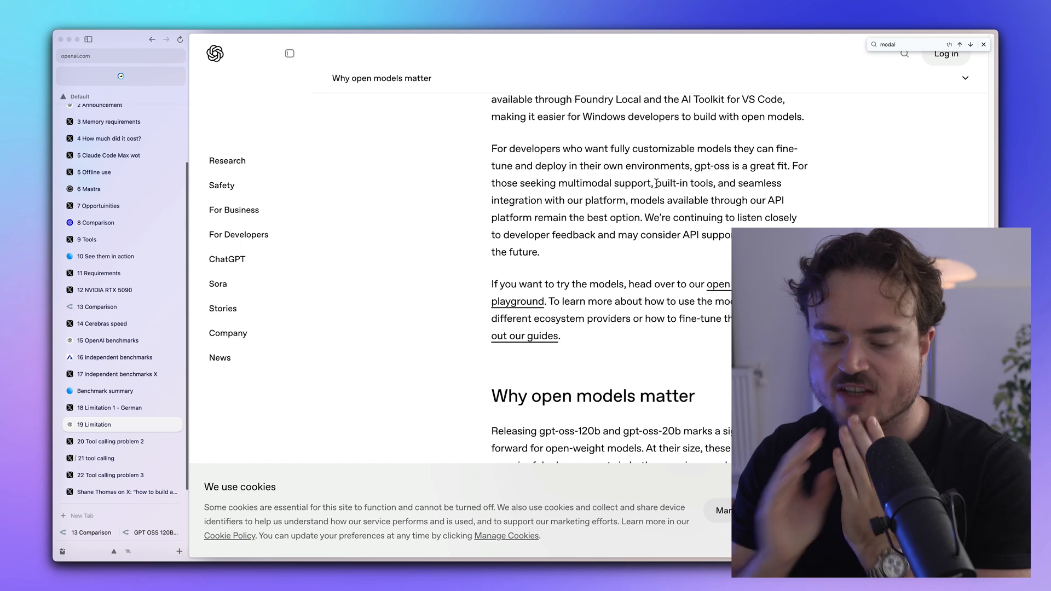
{"action": "mouse_move", "coordinate": [294, 391]}
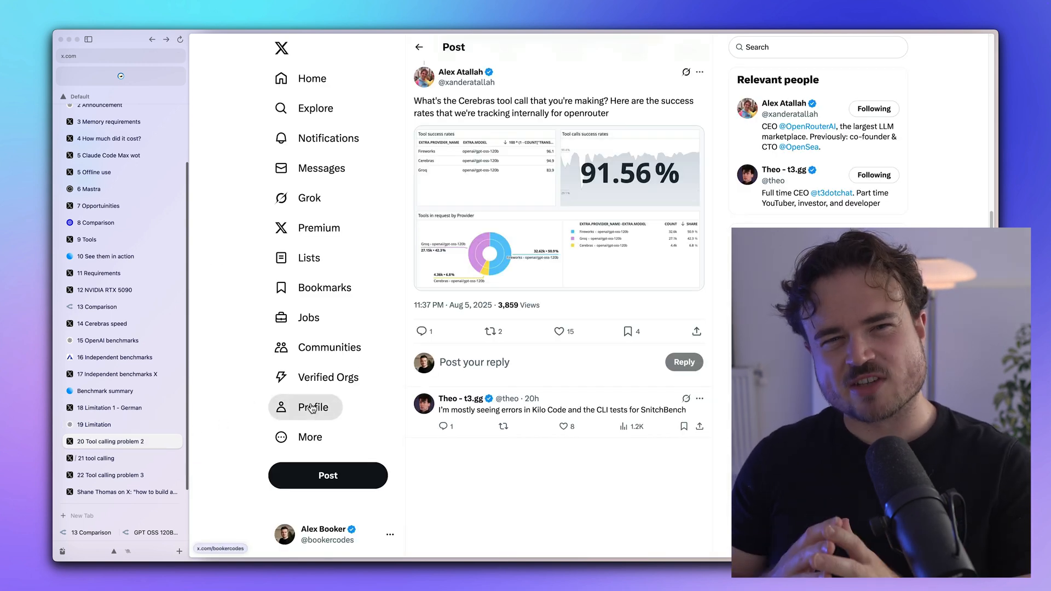
Step: Scroll the tool-calling post, close the enlarged success-rate chart, and type 'lm stud'
{"action": "scroll", "scroll_direction": "down", "scroll_amount": 3}
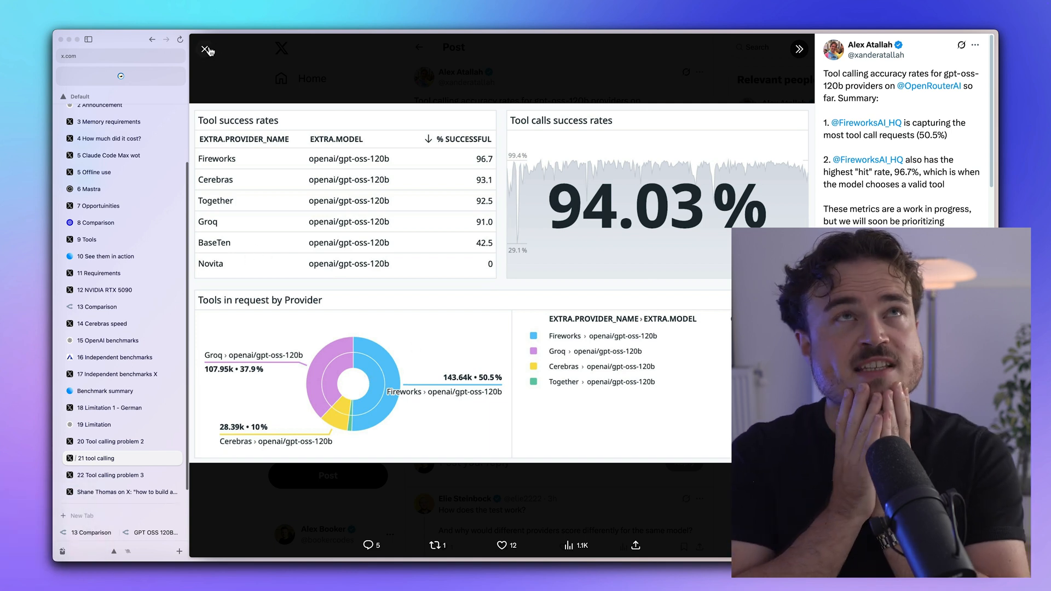
{"action": "left_click", "coordinate": [208, 50]}
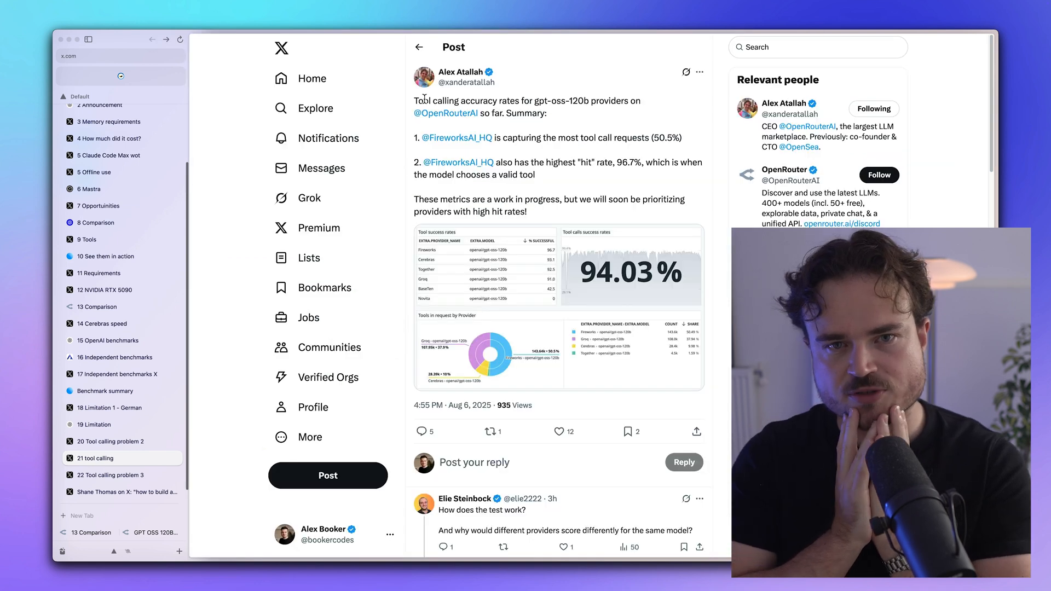
{"action": "mouse_move", "coordinate": [424, 76]}
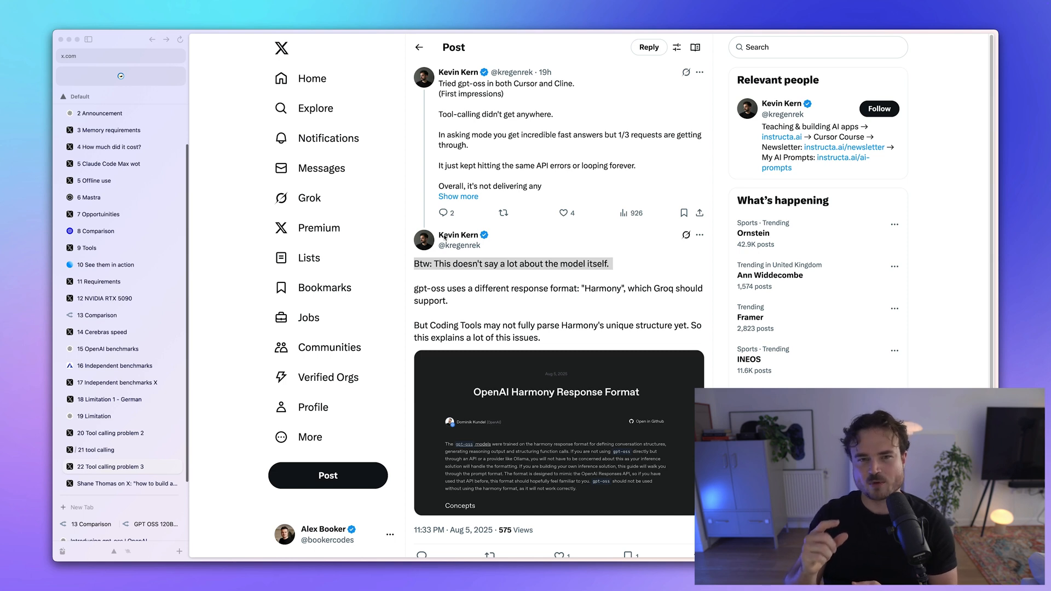
{"action": "type", "text": "lm stud"}
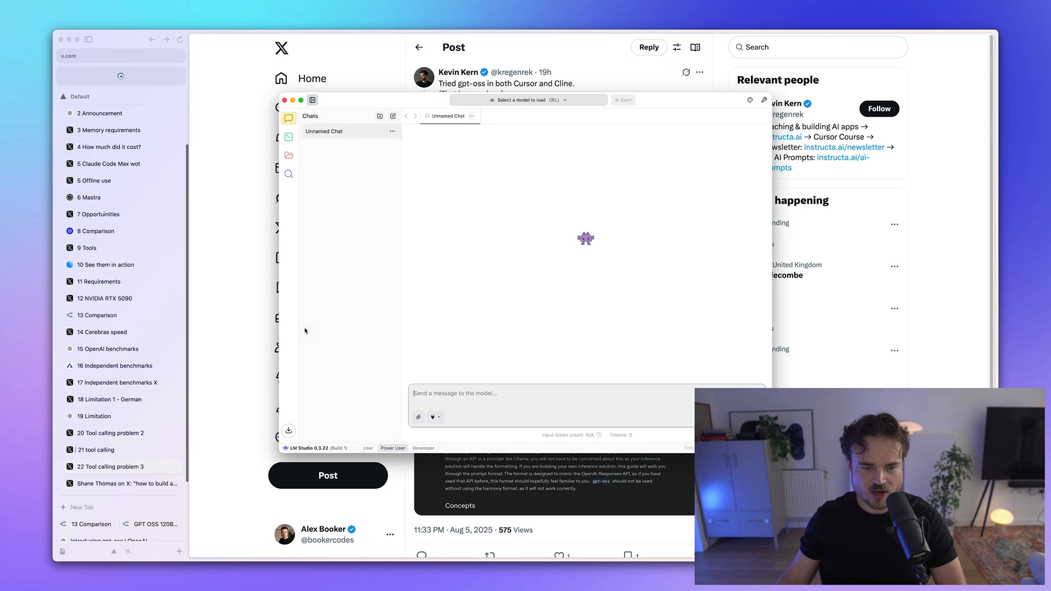
Step: Browse LM Studio's model search to view OpenAI's gpt-oss-20b staff pick
{"action": "left_click", "coordinate": [289, 173]}
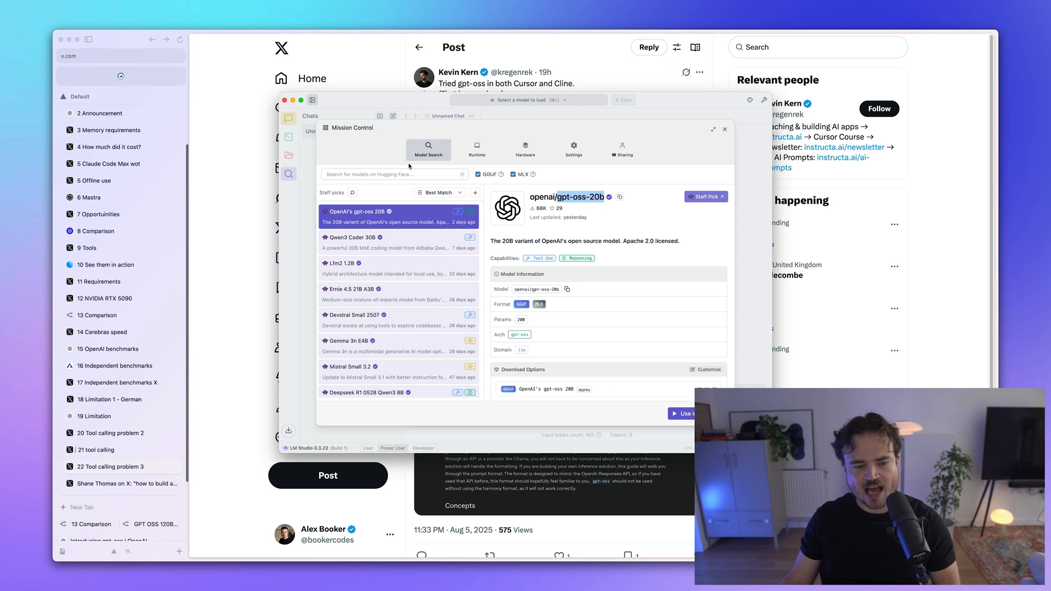
{"action": "mouse_move", "coordinate": [338, 205]}
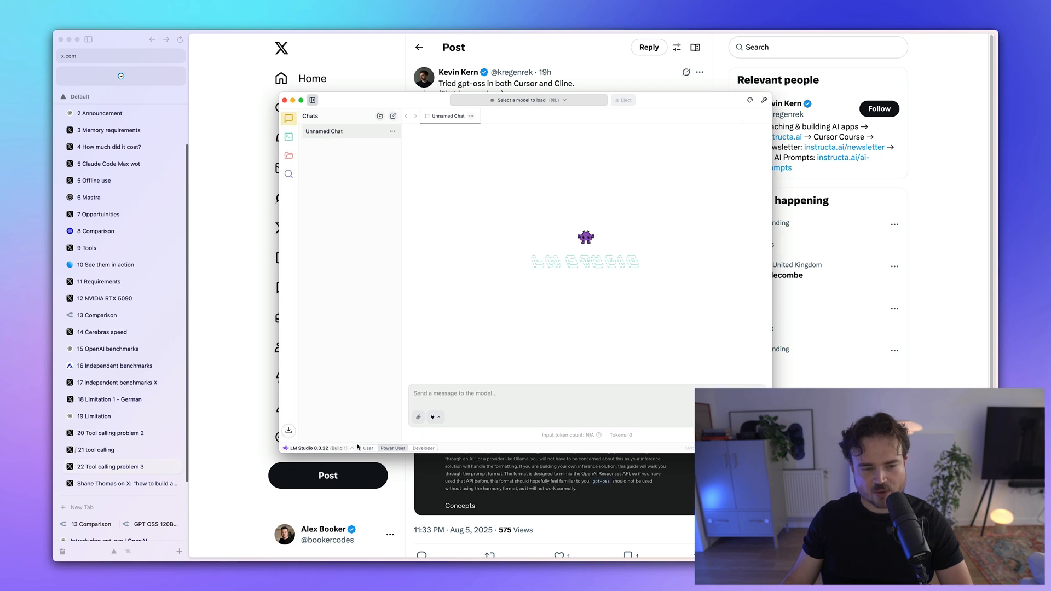
Step: Load the downloaded gpt-oss 20B model in LM Studio and test it with 'hello'
{"action": "left_click", "coordinate": [527, 100]}
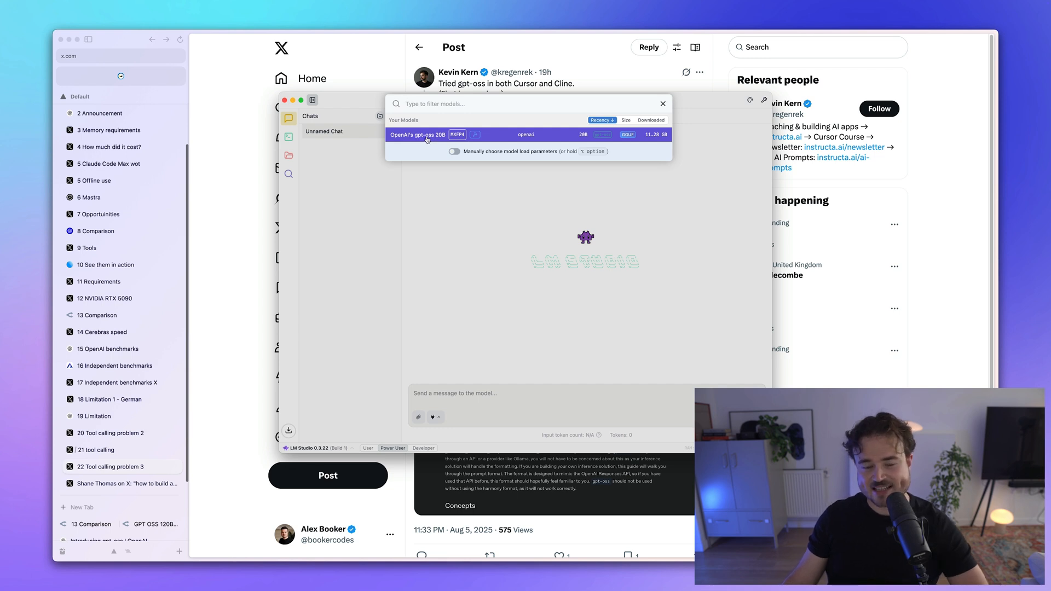
{"action": "left_click", "coordinate": [417, 135]}
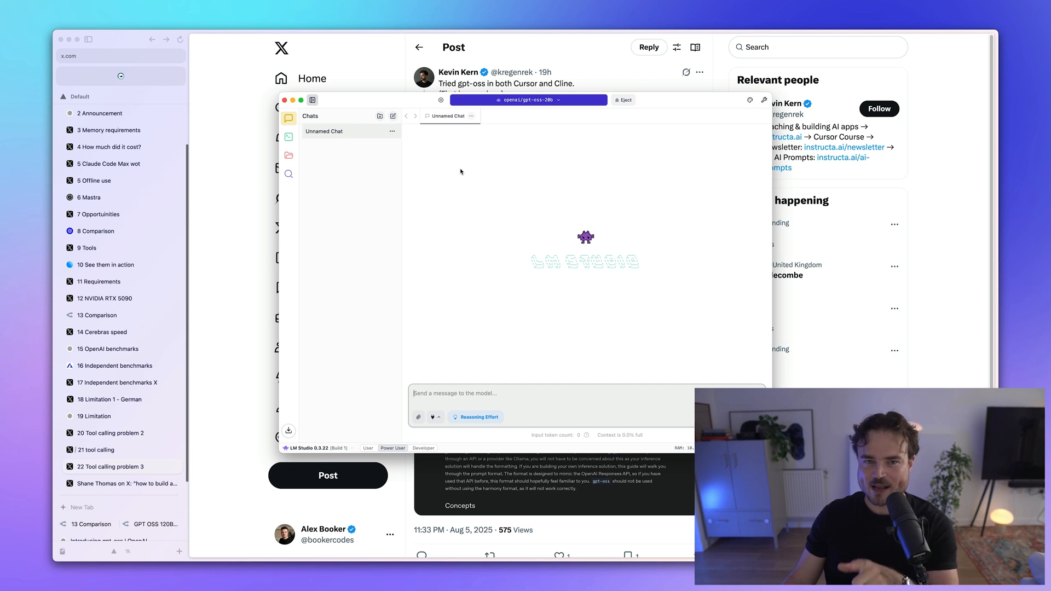
{"action": "mouse_move", "coordinate": [489, 173]}
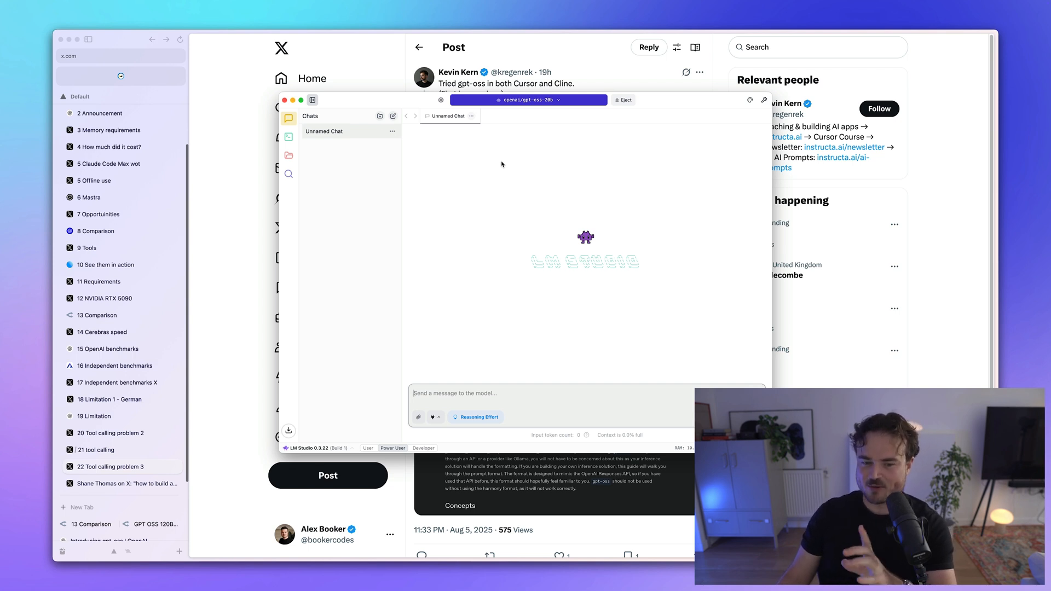
{"action": "mouse_move", "coordinate": [498, 167]}
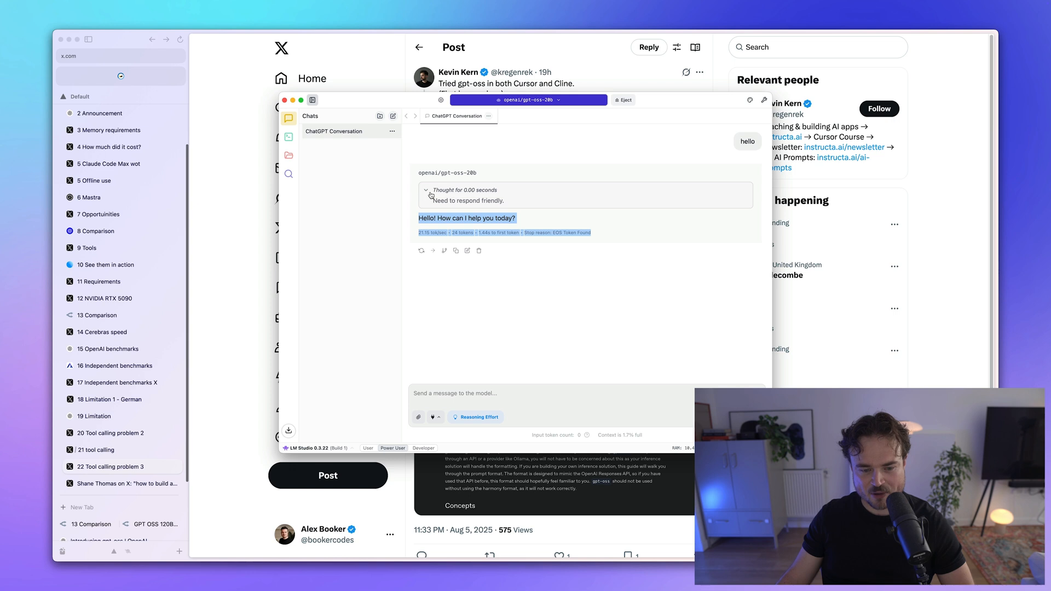
{"action": "left_click", "coordinate": [427, 190]}
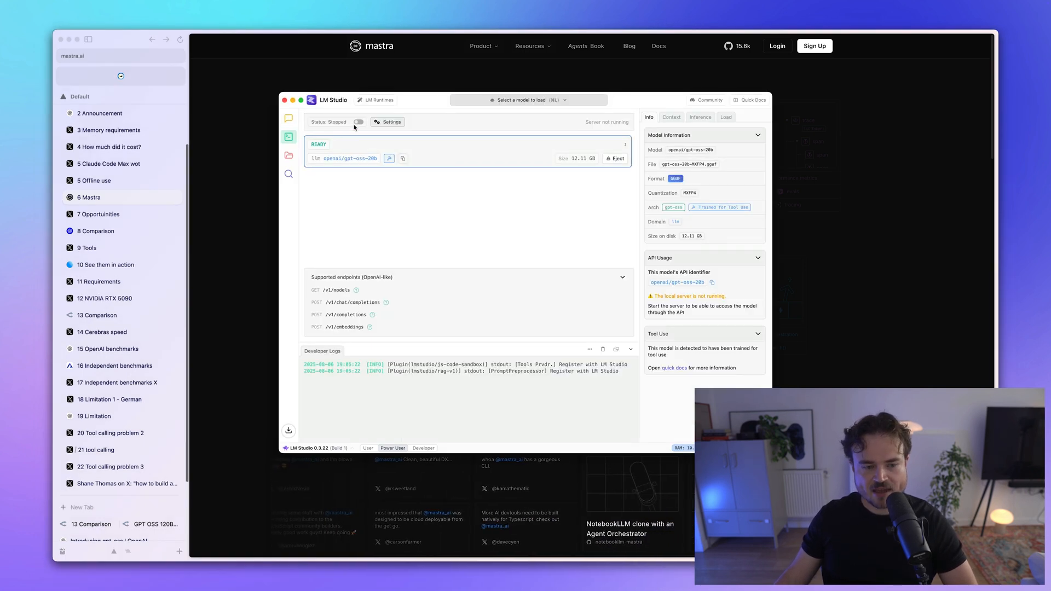
Step: Switch the LM Studio server status from Stopped to running to serve gpt-oss-20b
{"action": "left_click", "coordinate": [358, 122]}
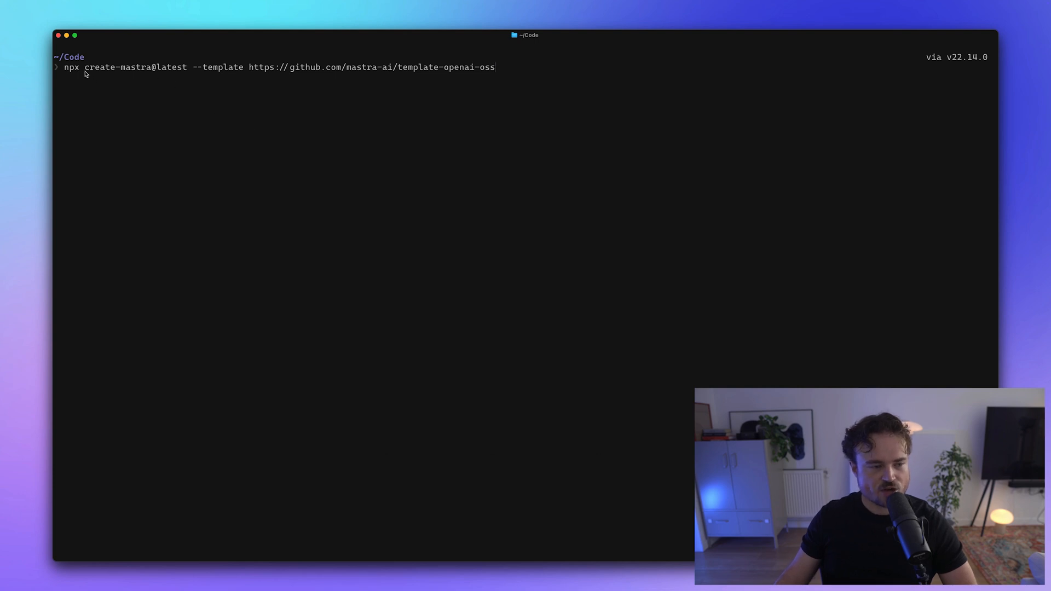
Step: Create the project with npx create-mastra@latest using template-openai-oss, then cd into openai-oss
{"action": "double_click", "coordinate": [117, 66]}
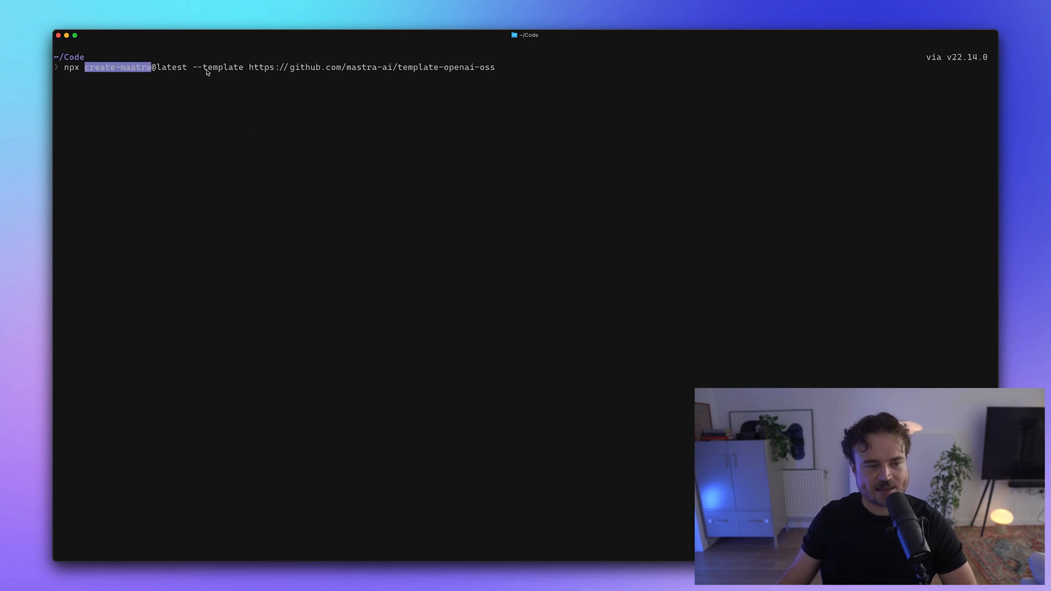
{"action": "double_click", "coordinate": [223, 67]}
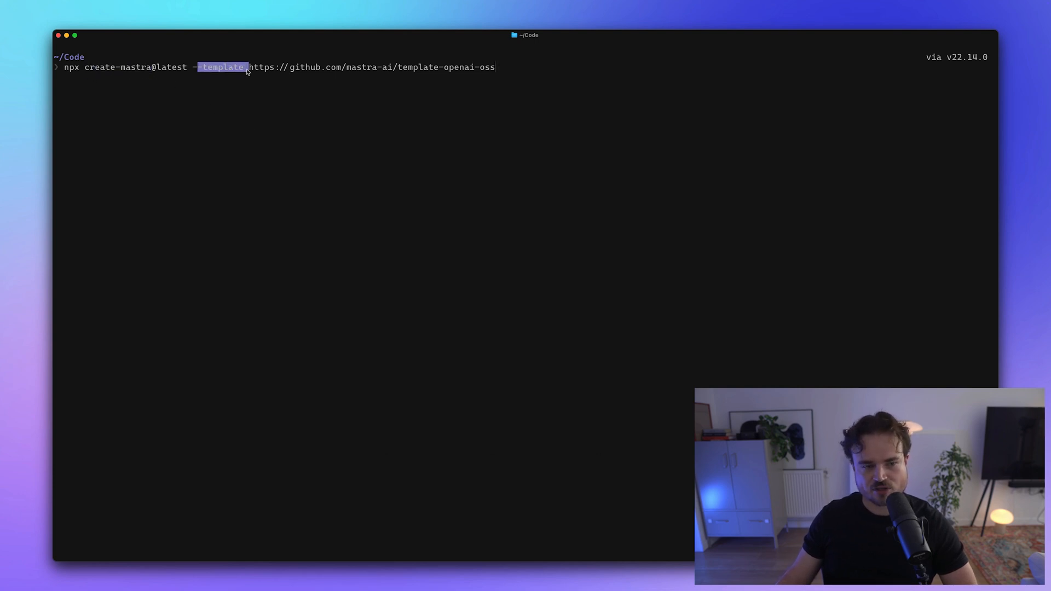
{"action": "double_click", "coordinate": [418, 66]}
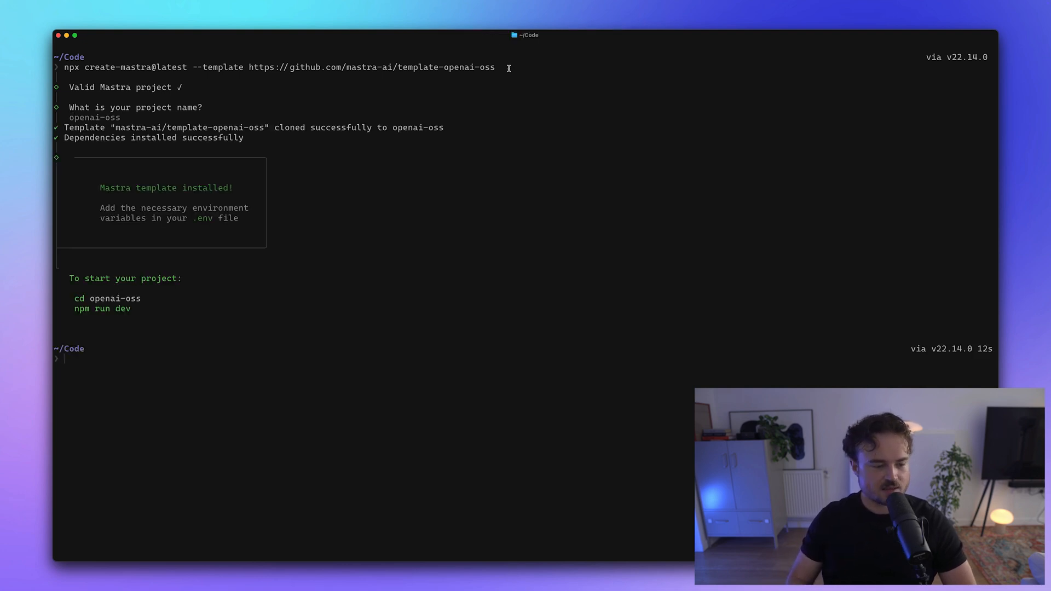
{"action": "type", "text": "cd"}
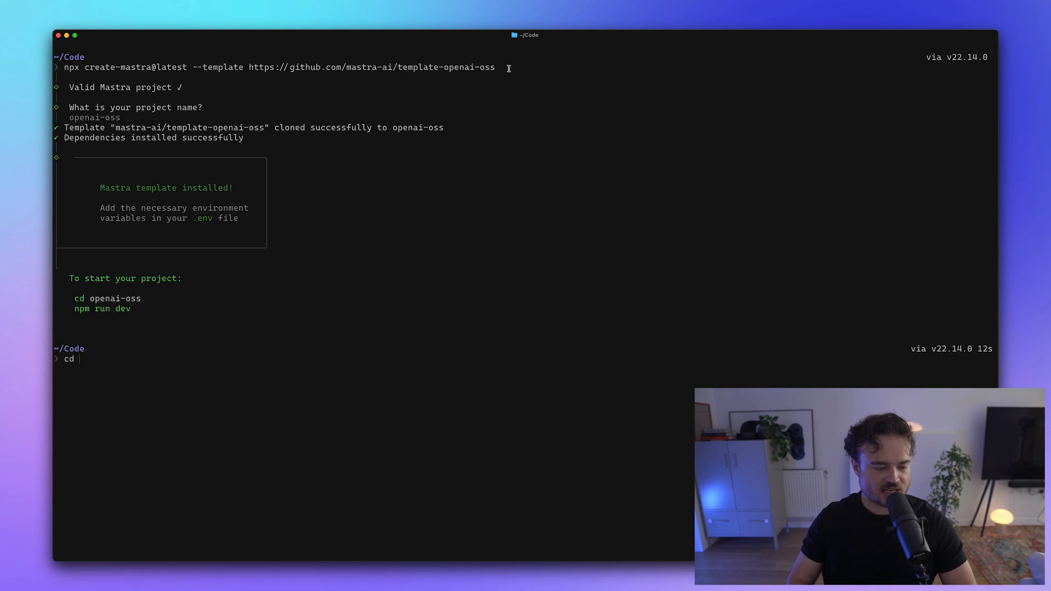
{"action": "type", "text": "openai-oss"}
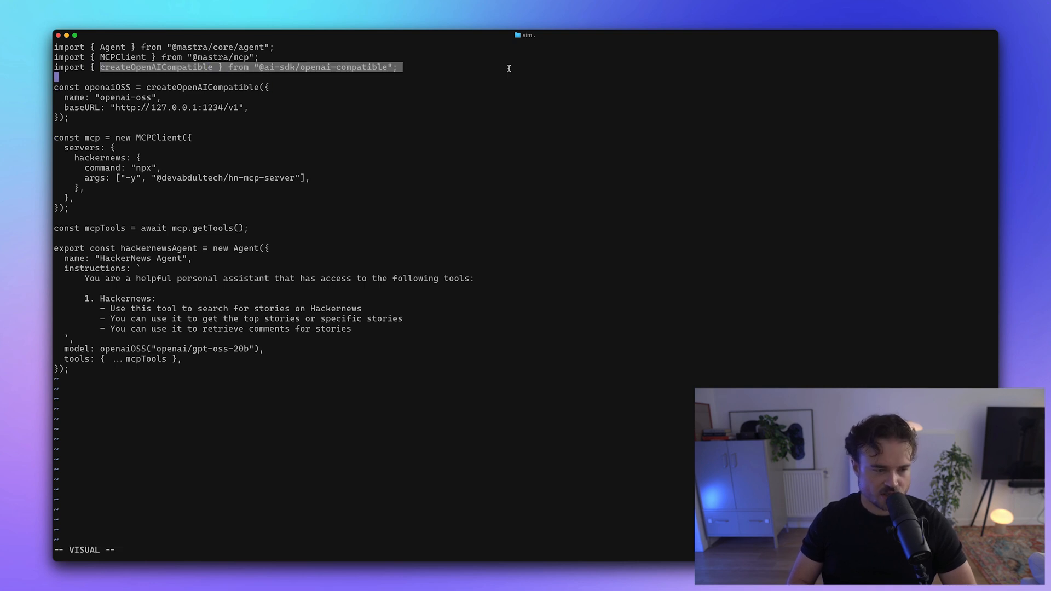
{"action": "key", "text": "V"}
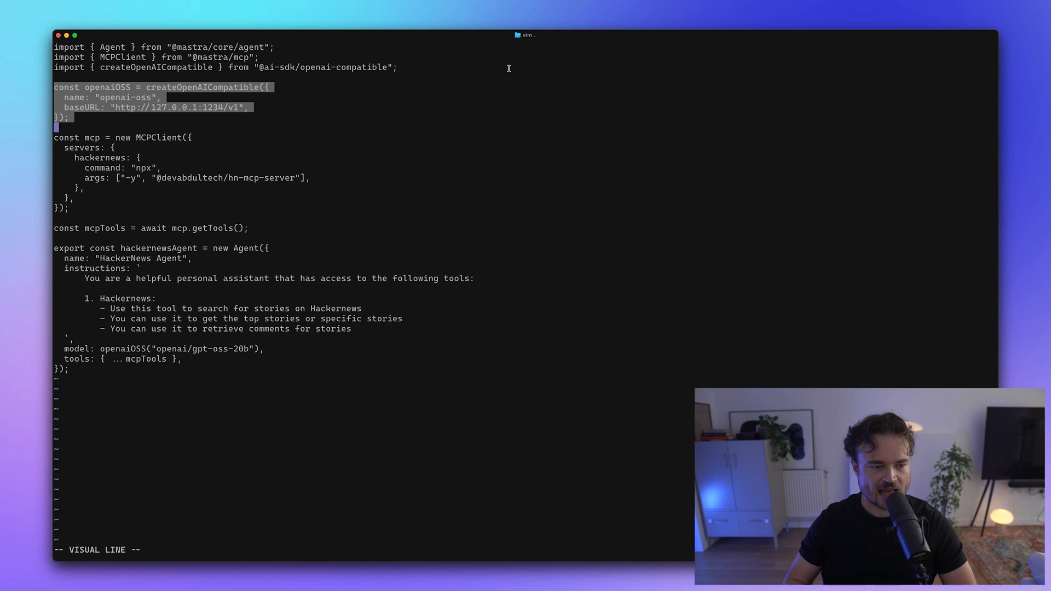
{"action": "type", "text": "http://127.0.0.1:1234"}
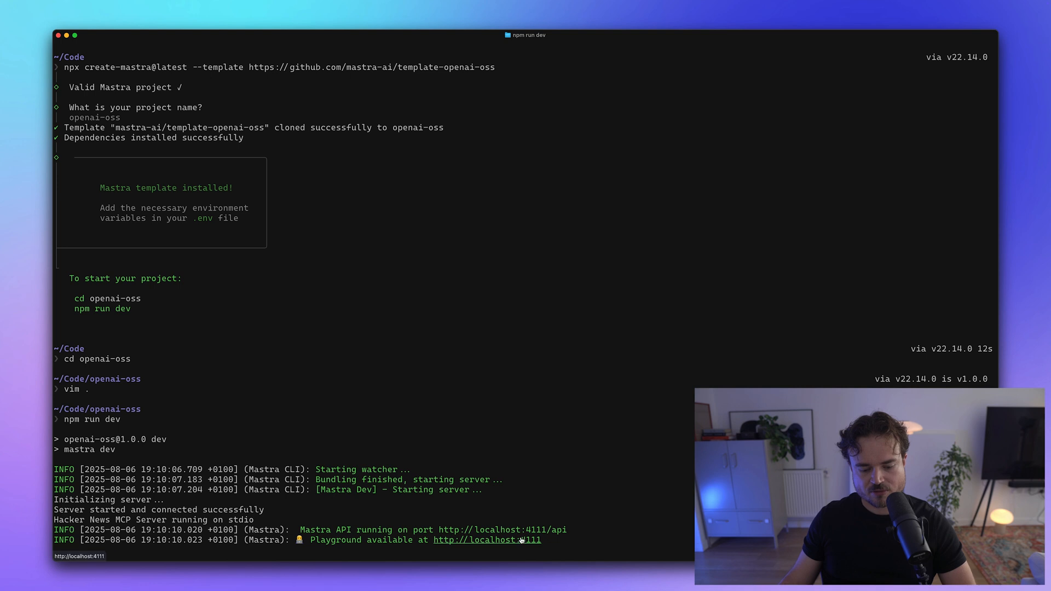
{"action": "left_click", "coordinate": [487, 540]}
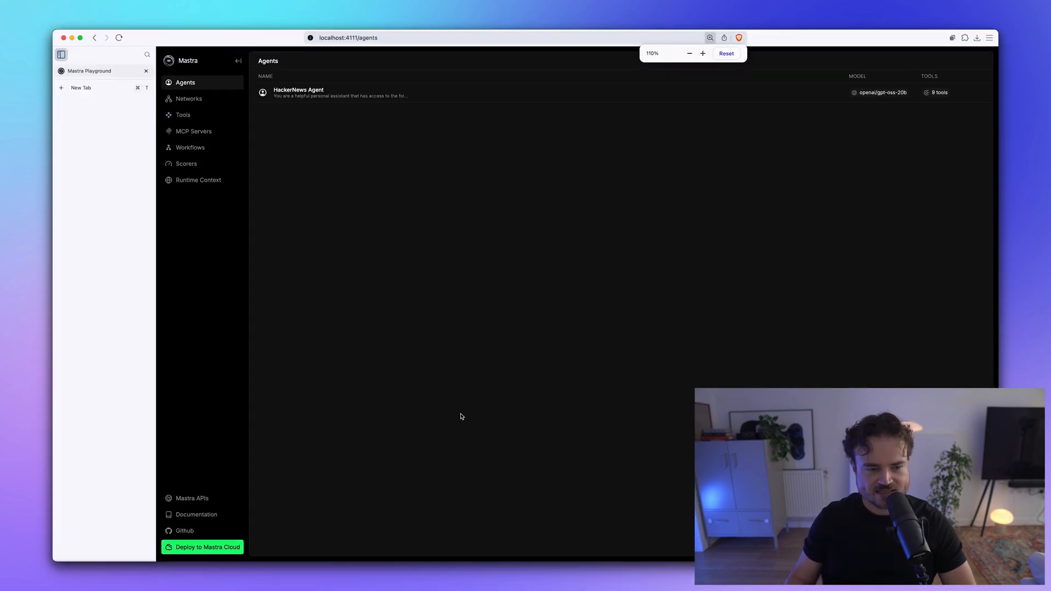
Step: Send the HackerNews Agent 'hello', then ask 'what are the top posts on hacker news?'
{"action": "left_click", "coordinate": [298, 92]}
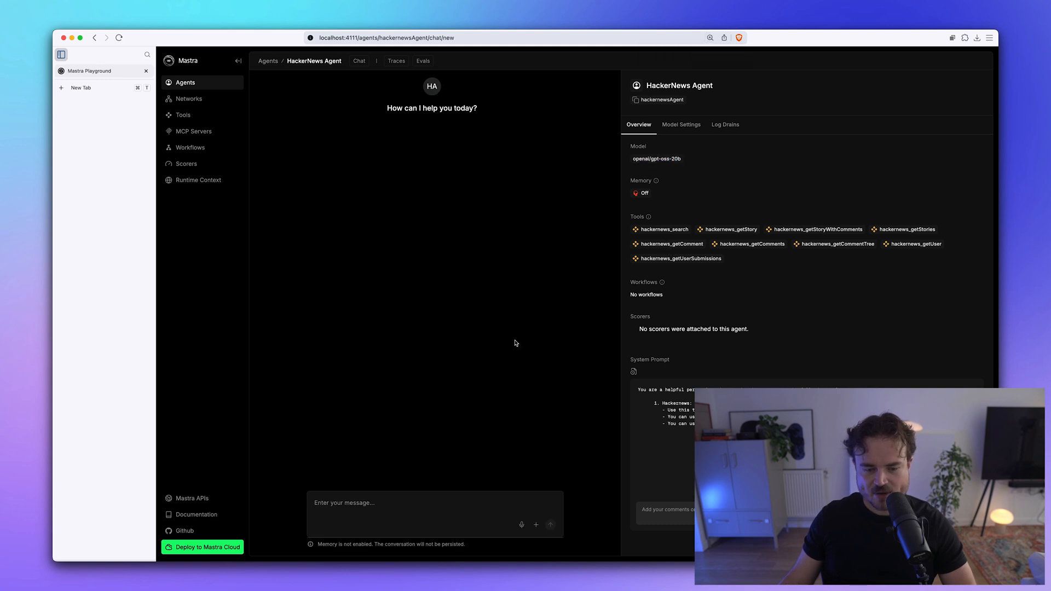
{"action": "type", "text": "hell"}
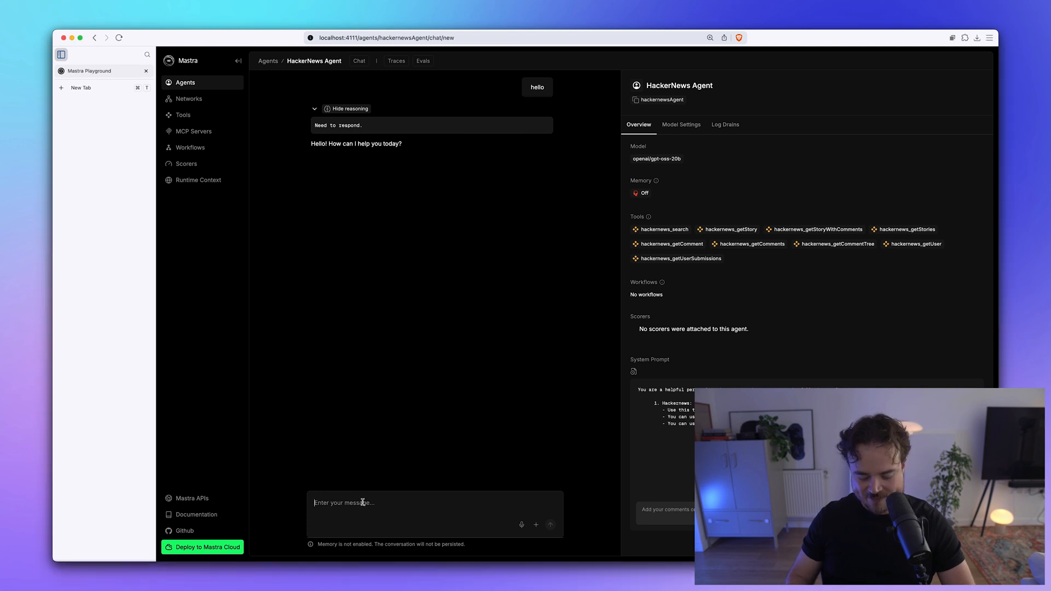
{"action": "type", "text": "what are the top posts"}
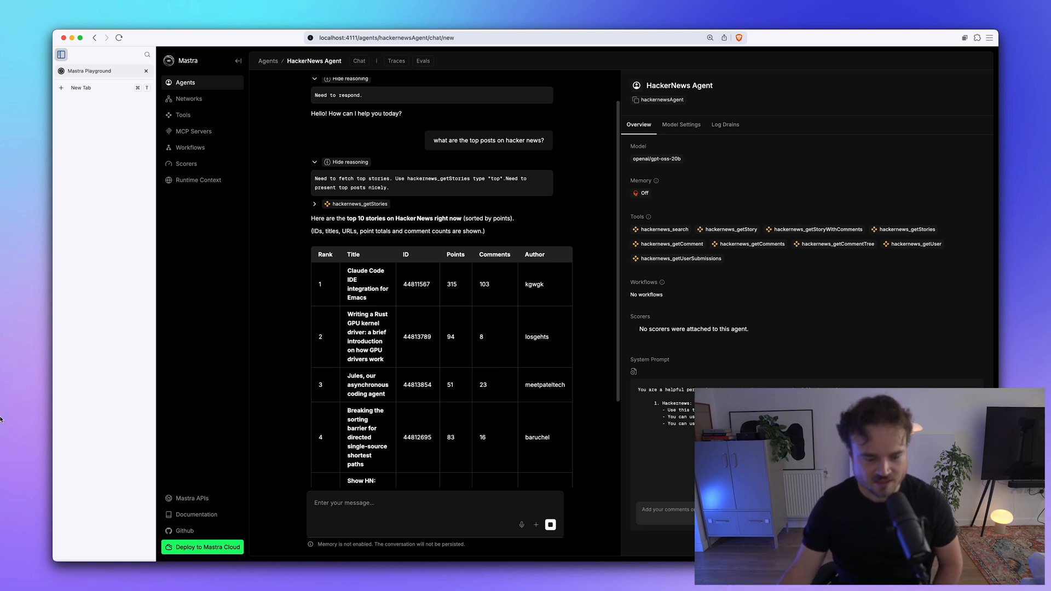
{"action": "mouse_move", "coordinate": [300, 380]}
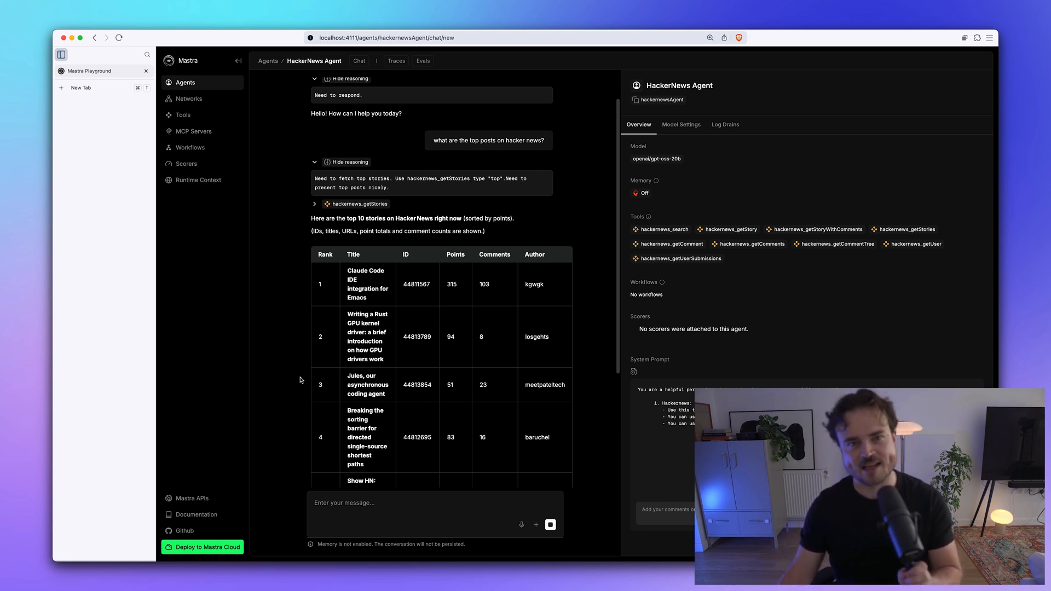